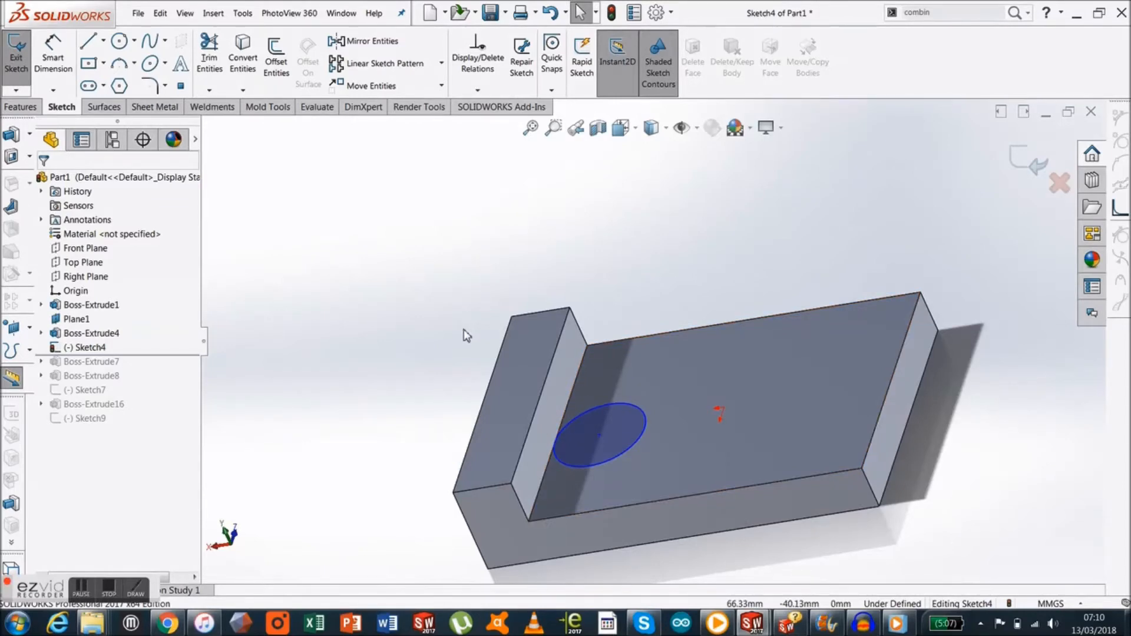
mouse_move(429, 325)
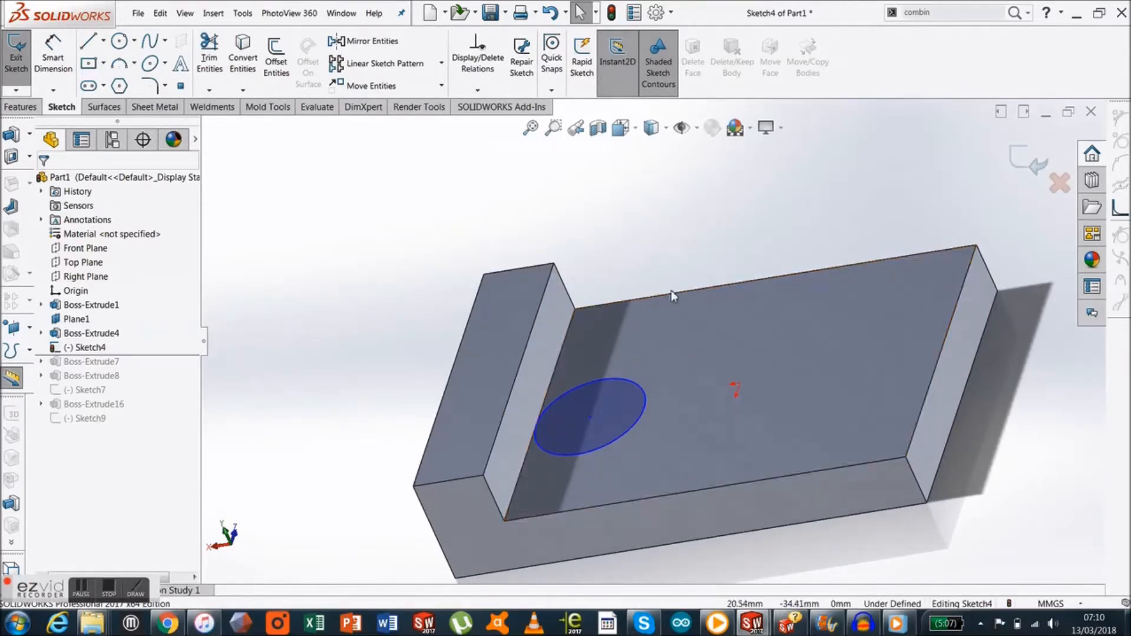
mouse_move(669, 304)
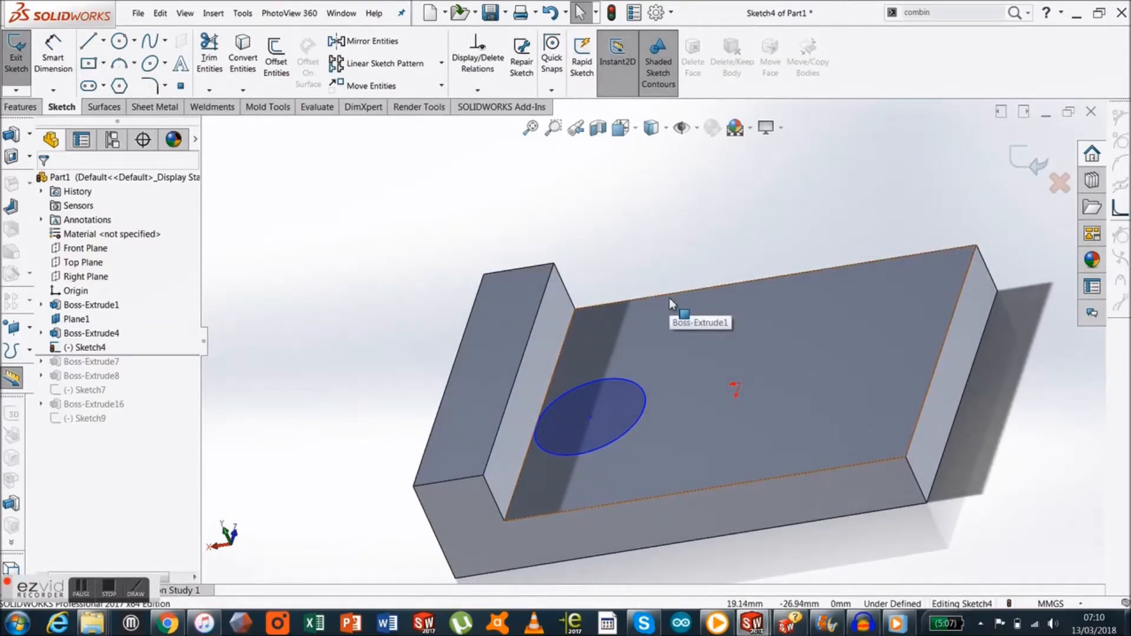
mouse_move(678, 268)
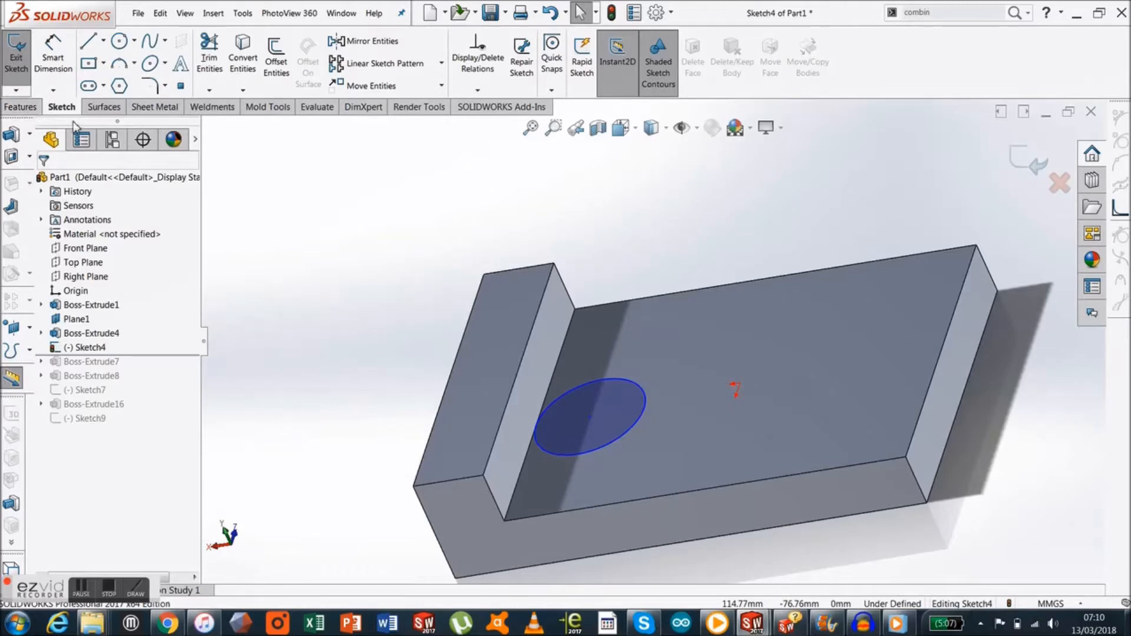
- Read and close the Zero Thickness Geometry help page, then Boss-Extrude Sketch7 15 mm blind
click(21, 56)
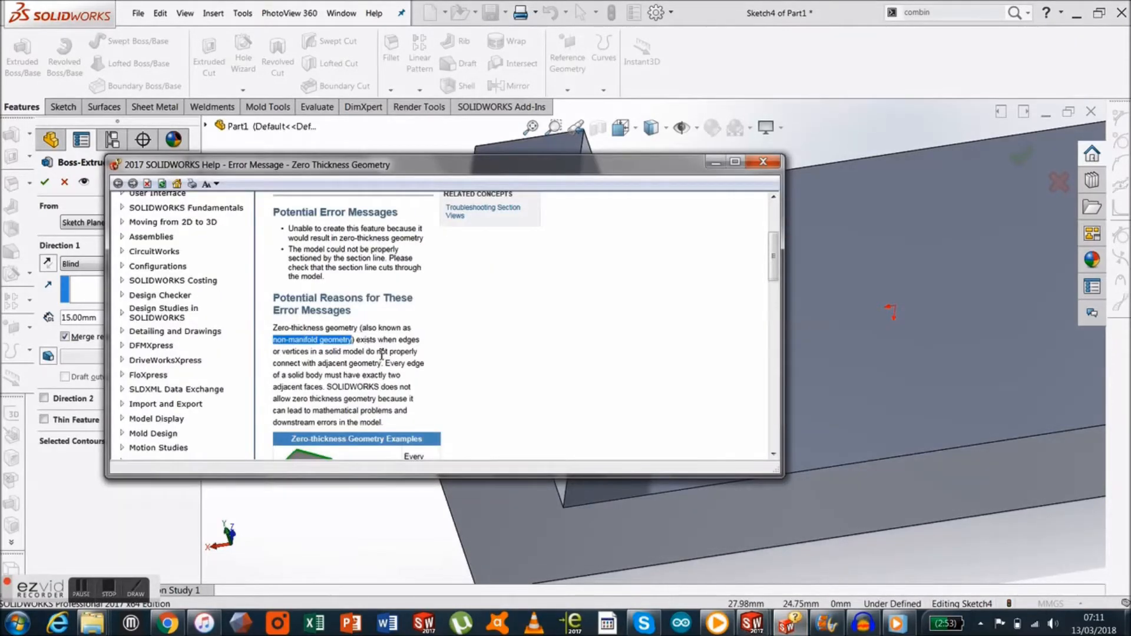
mouse_move(362, 354)
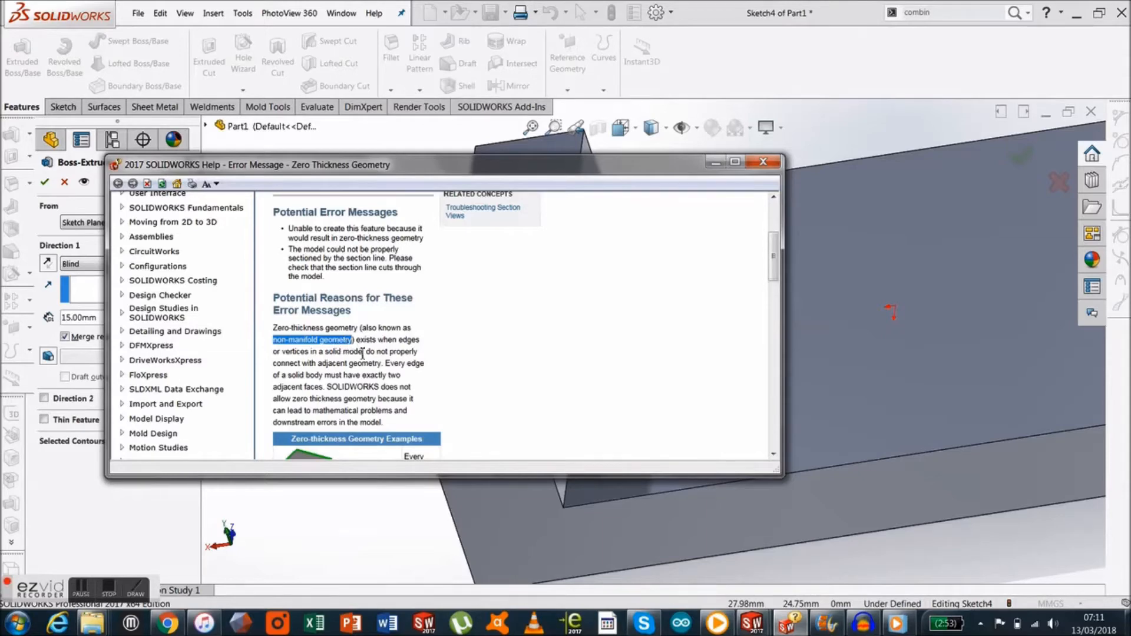
mouse_move(384, 374)
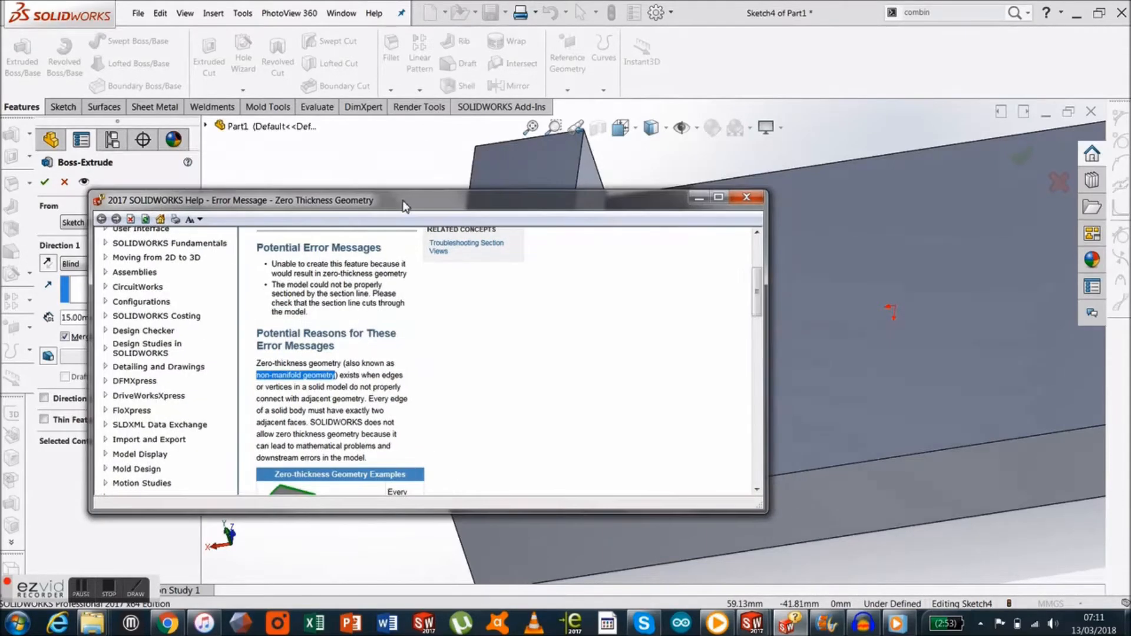
click(744, 198)
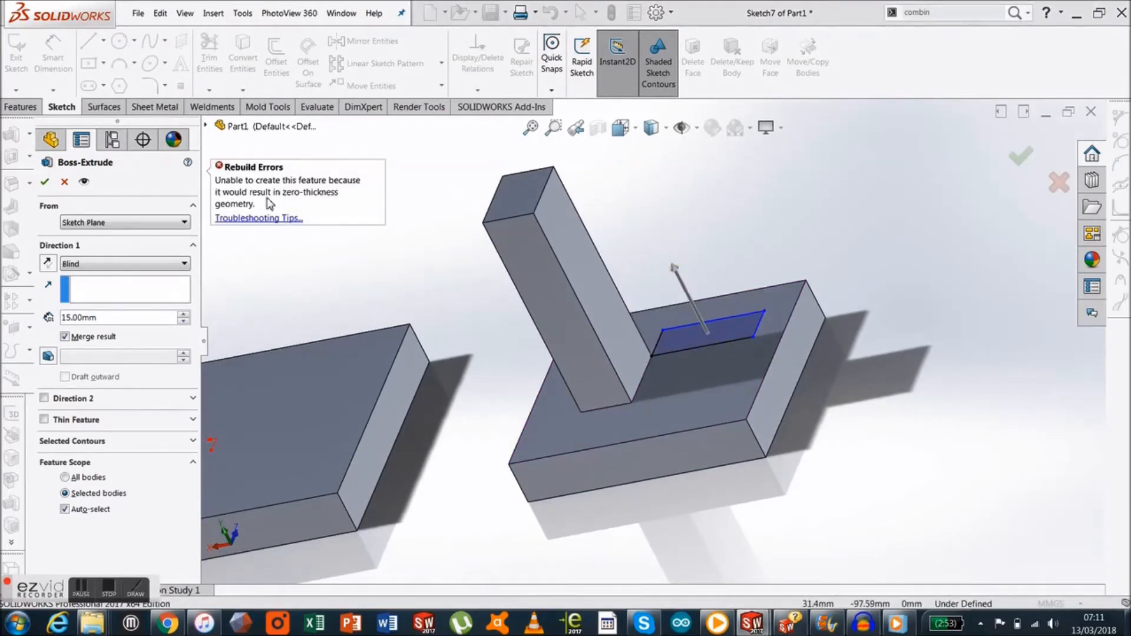
- Cancel the Boss-Extrude of Sketch7 and exit the sketch discarding changes
click(62, 181)
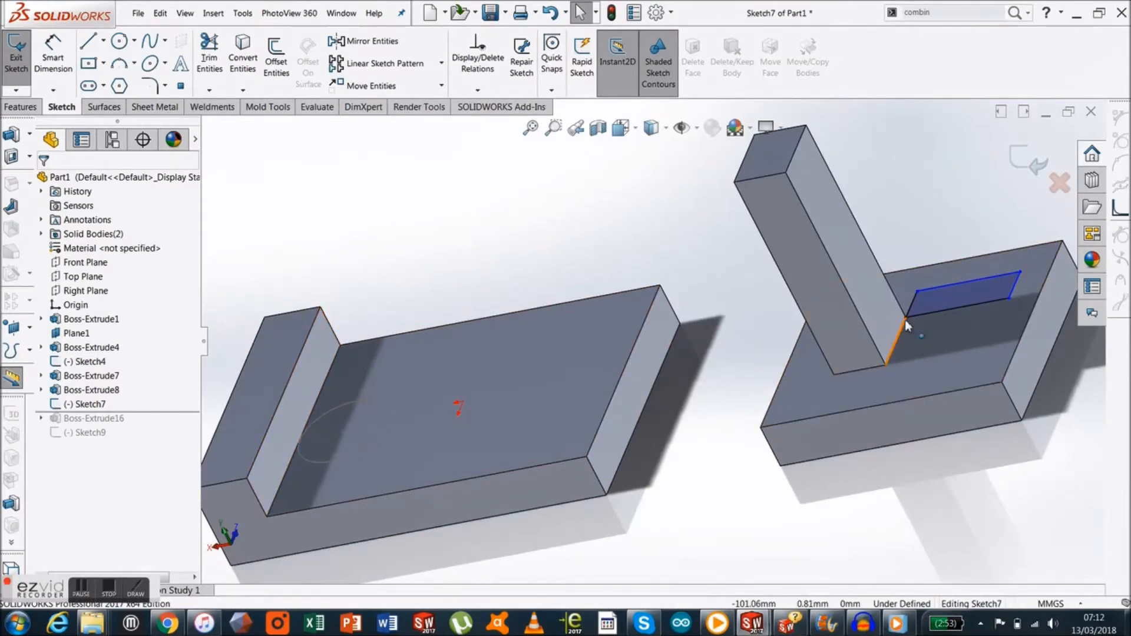
click(14, 55)
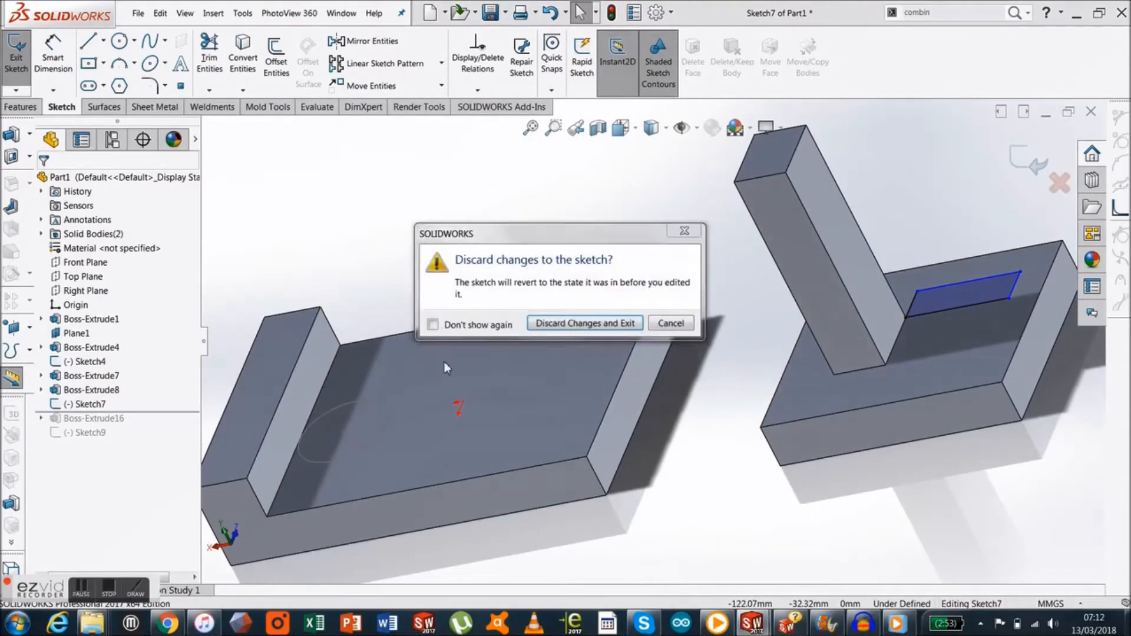
click(585, 323)
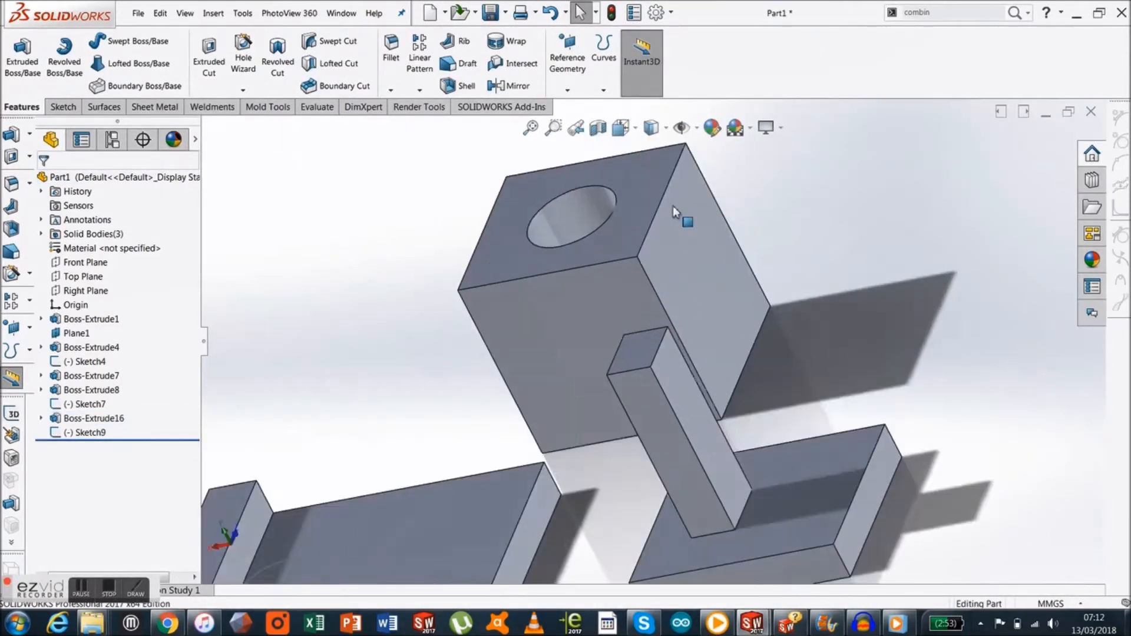
- Run a 44 mm Extruded Cut on Sketch9 and cancel it at the zero-thickness Rebuild Error
click(83, 432)
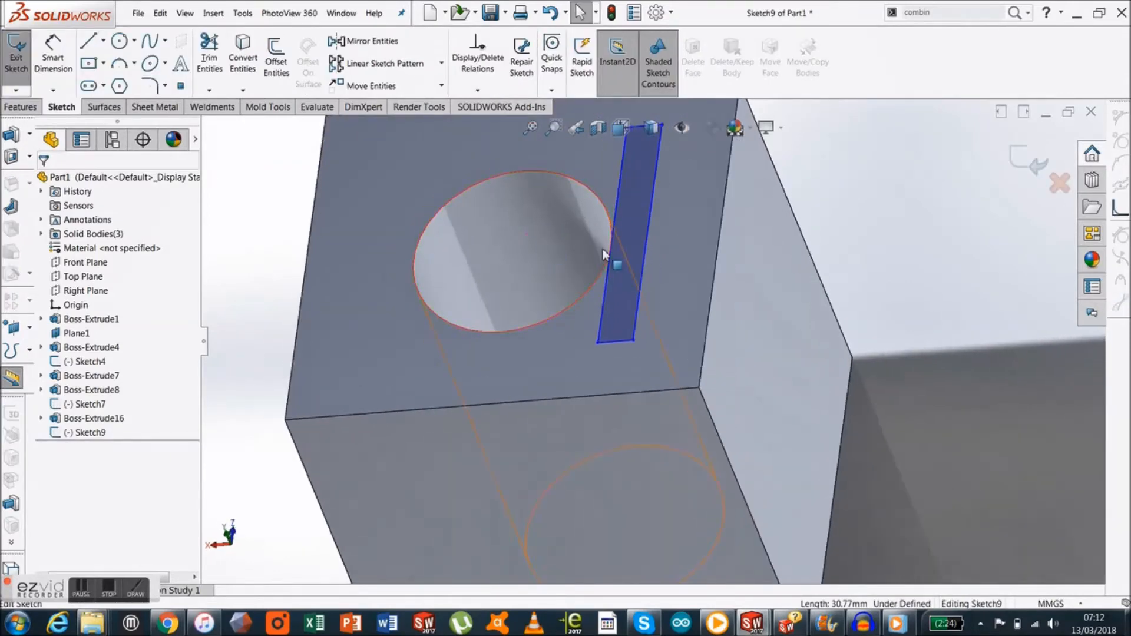
click(21, 106)
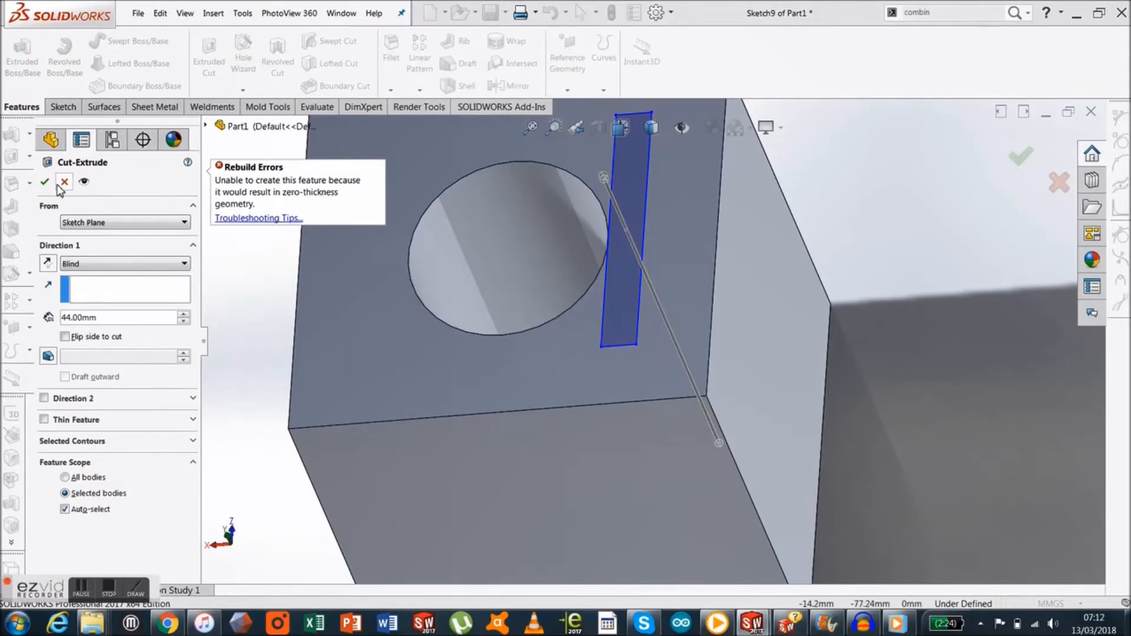
click(63, 182)
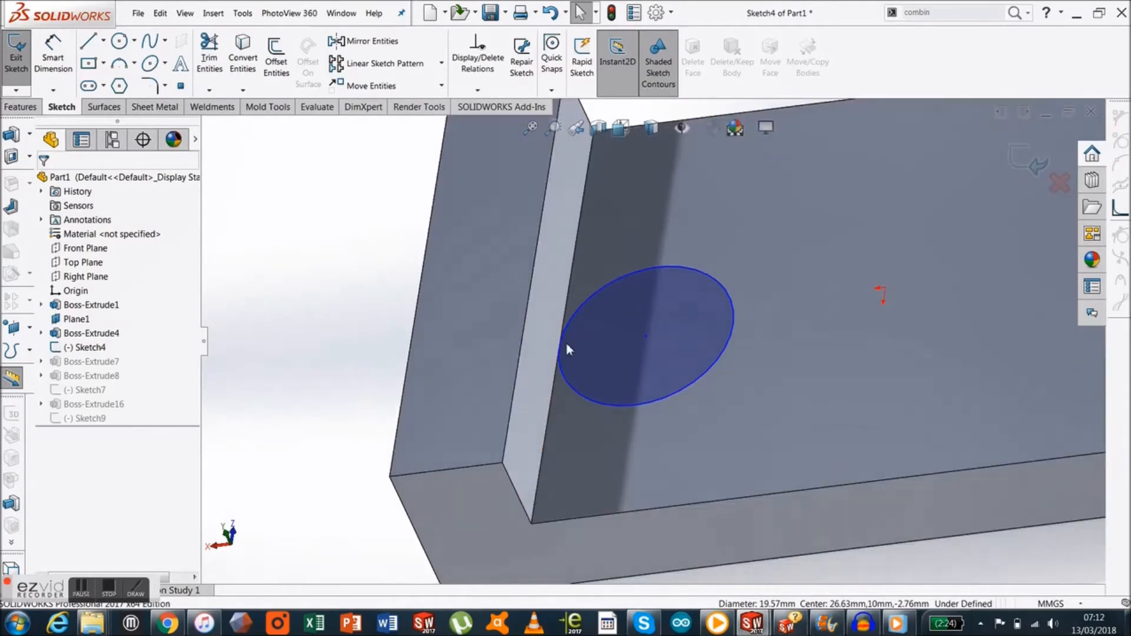
mouse_move(488, 306)
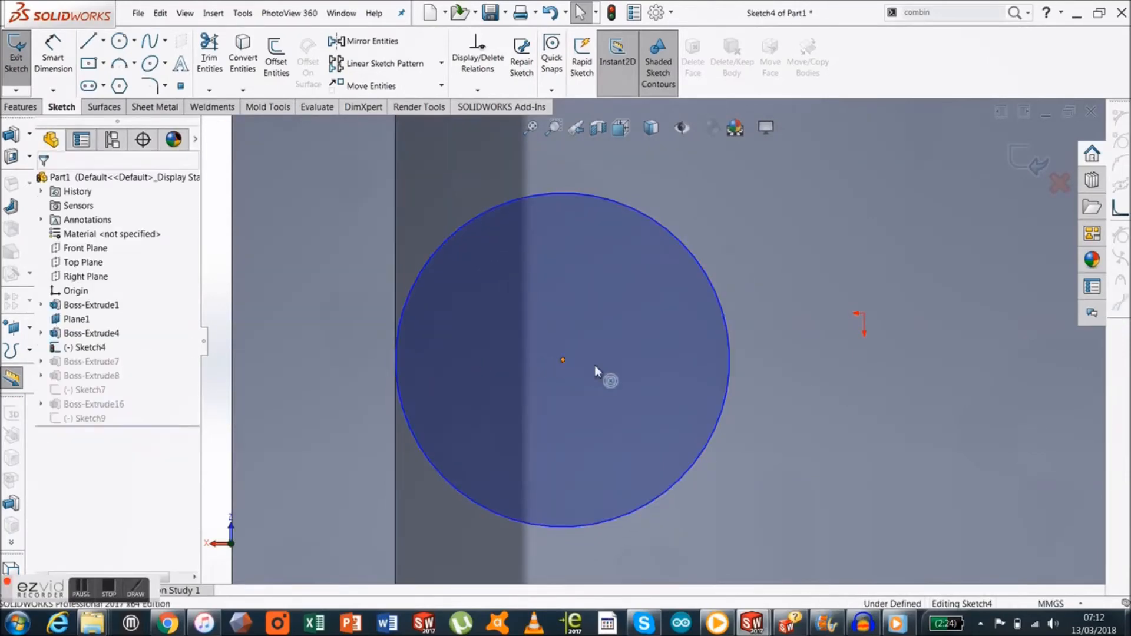
- Draw a construction line from the circle's edge and set Sketch4's circle radius and center so it meets the wall
click(89, 39)
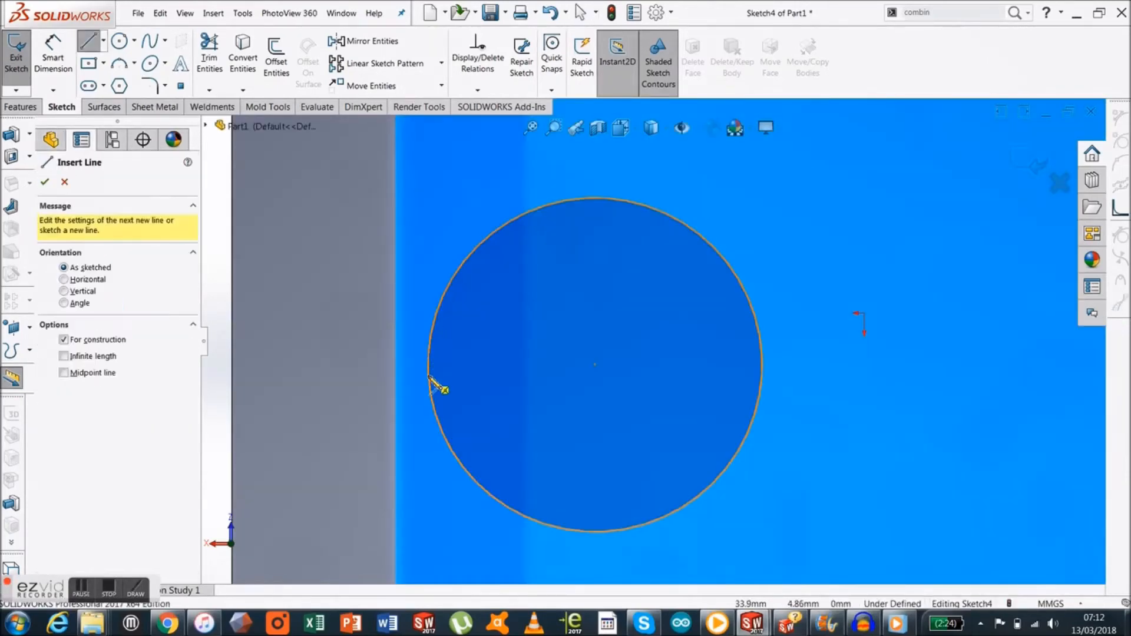
click(434, 388)
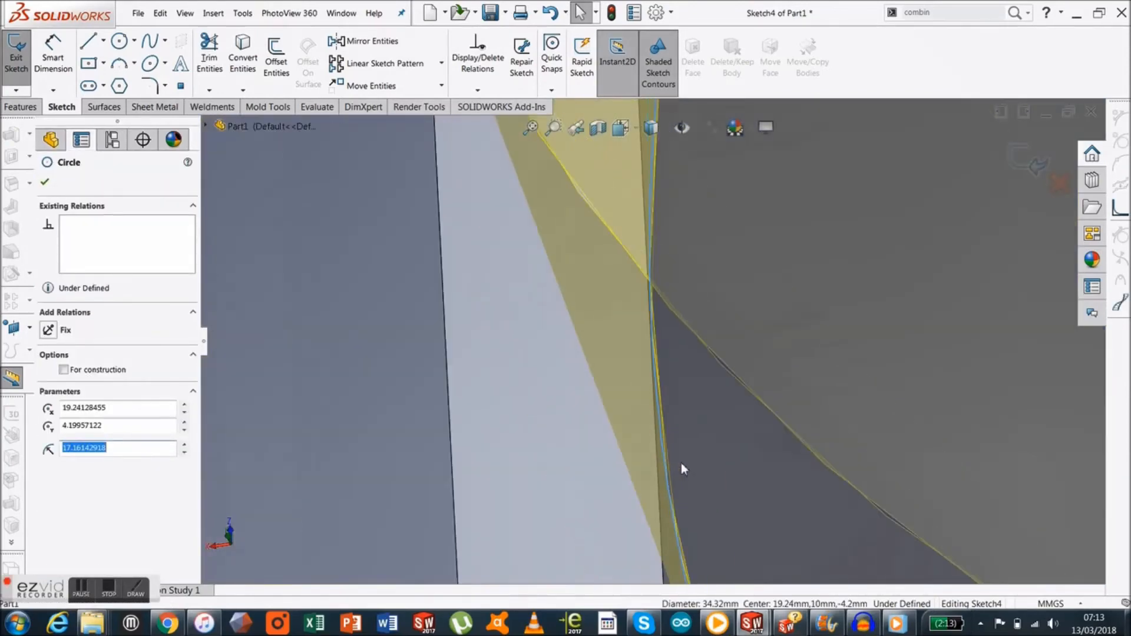
click(80, 139)
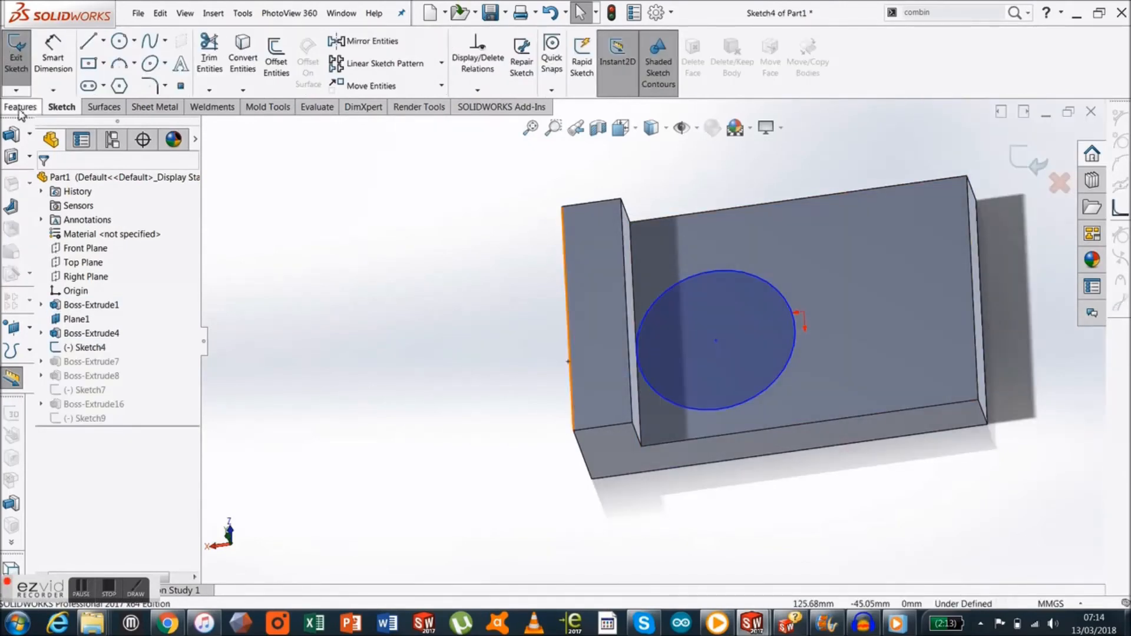
- Confirm the enlarged circle and start a 15 mm blind Boss-Extrude preview of Sketch4
click(17, 53)
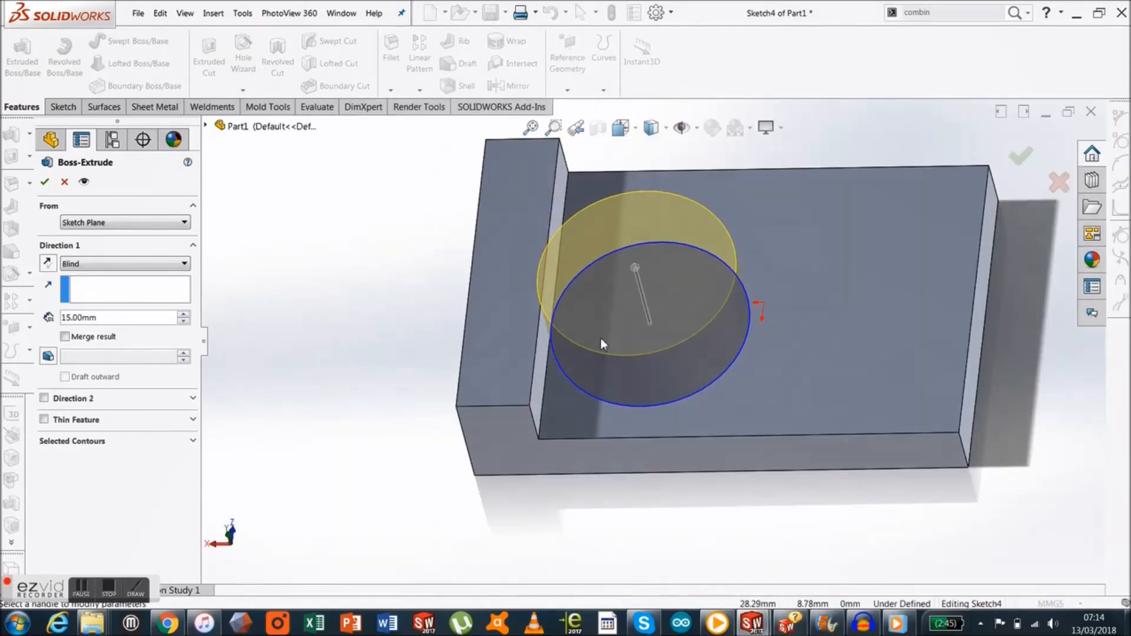
mouse_move(518, 378)
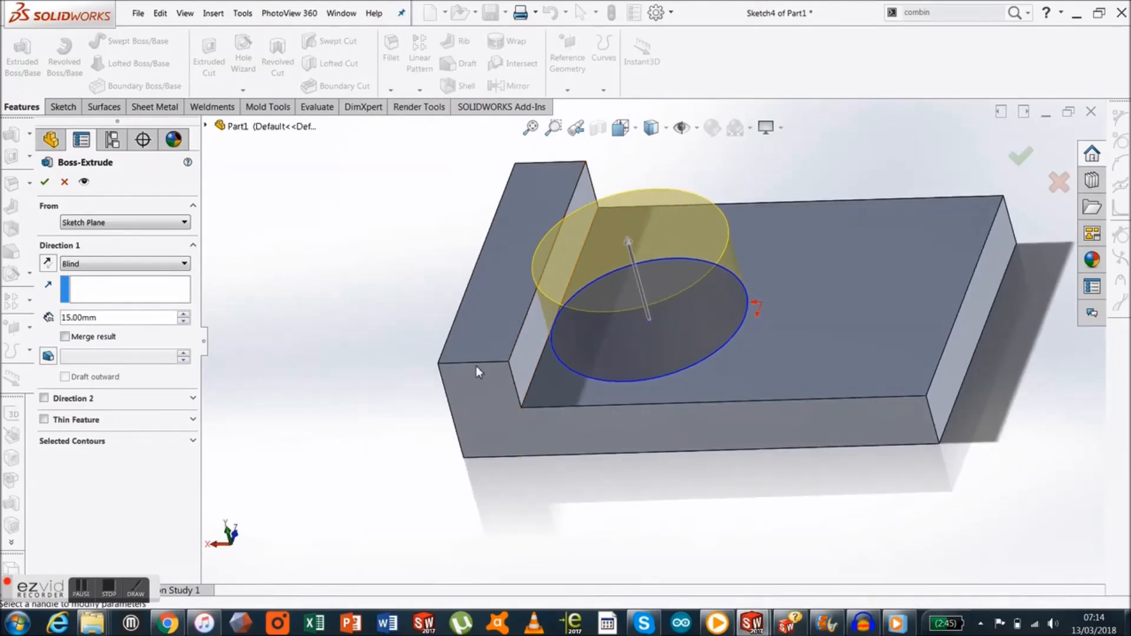
- Create the cylinder as Boss-Extrude30 with Merge result unchecked so it stays a separate body
click(605, 328)
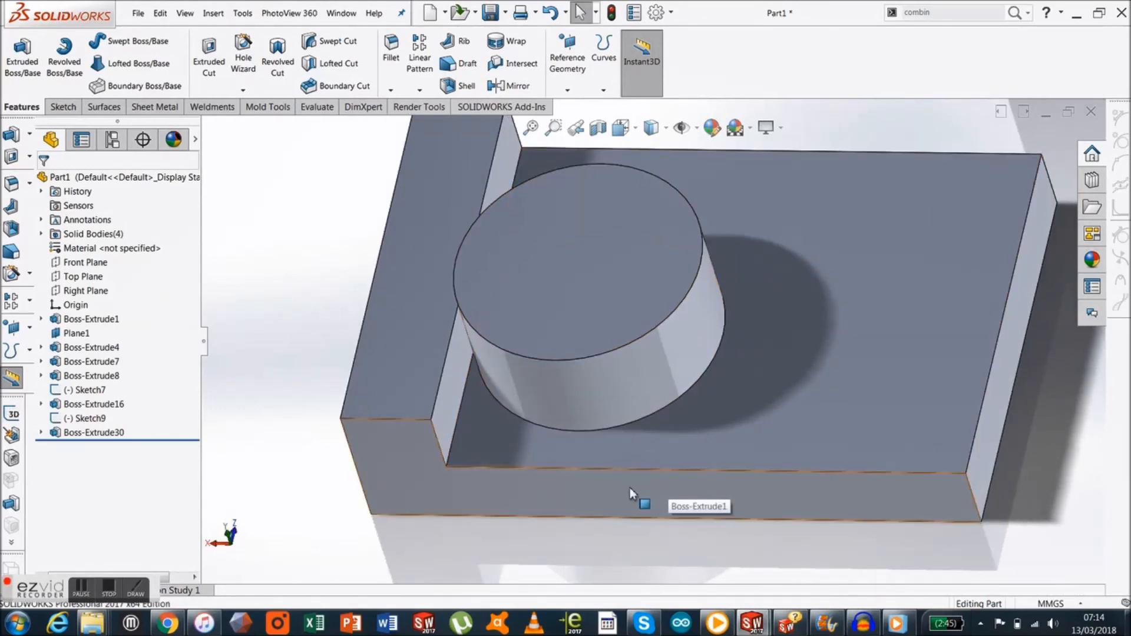
mouse_move(850, 151)
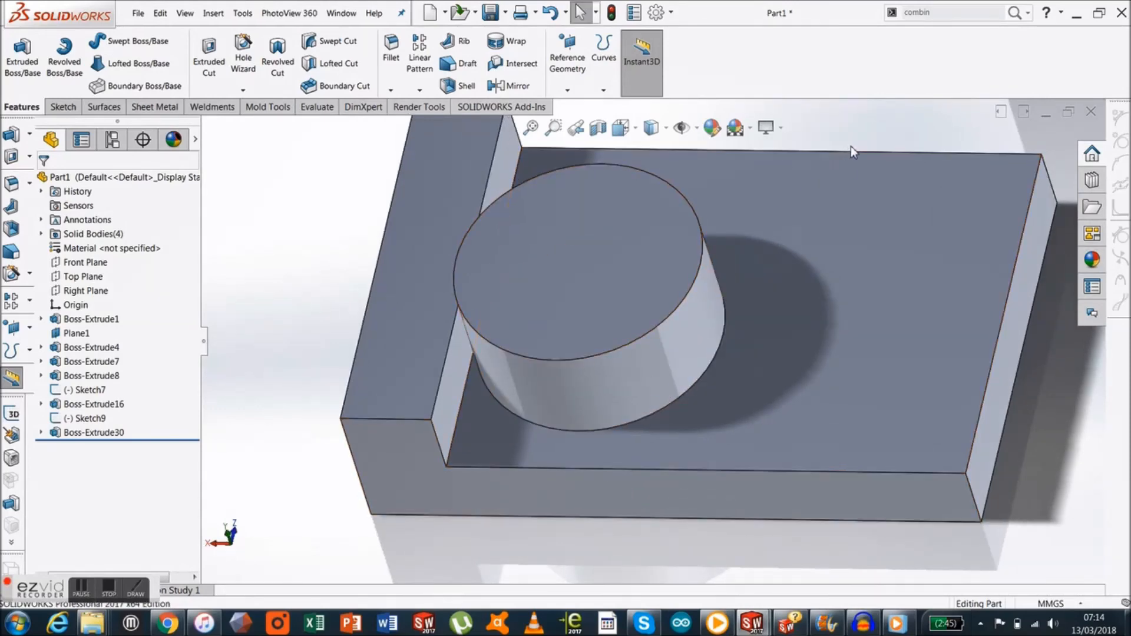